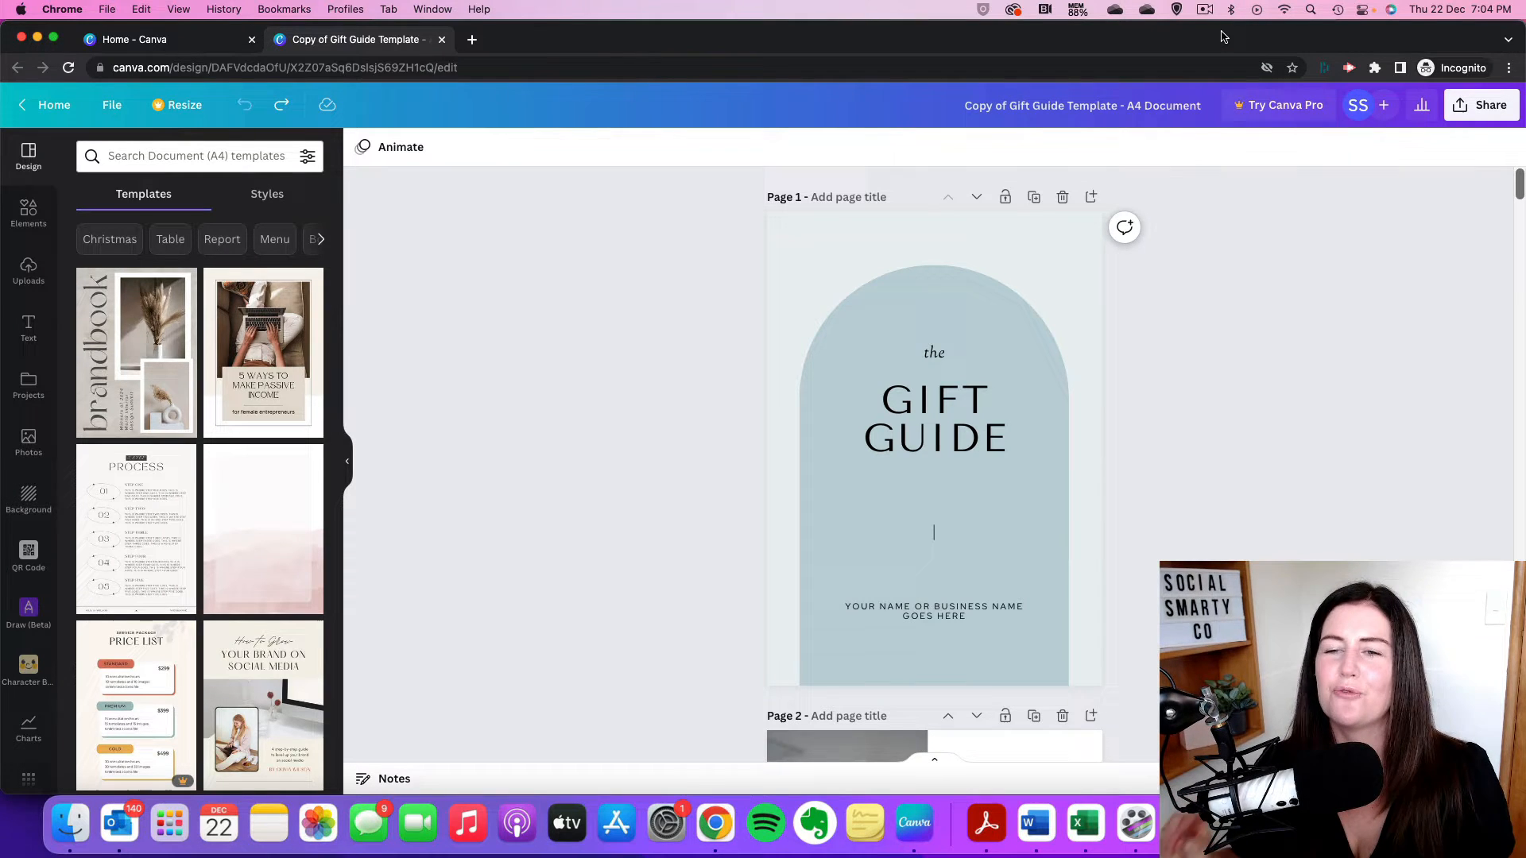
Step: Select the page 1 background of the gift guide template
{"action": "left_click", "coordinate": [997, 231]}
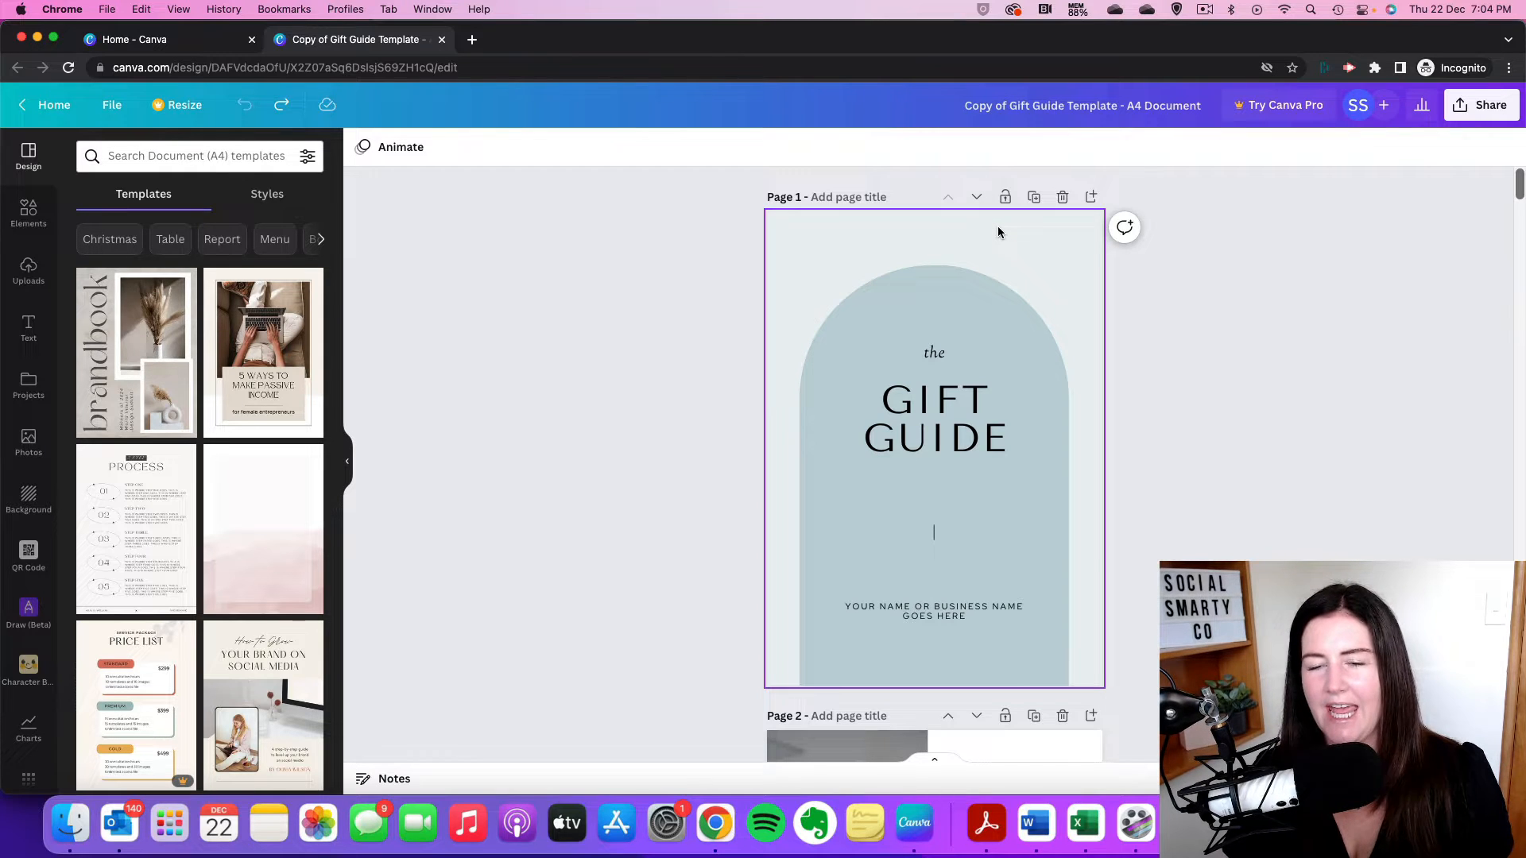
{"action": "mouse_move", "coordinate": [784, 218]}
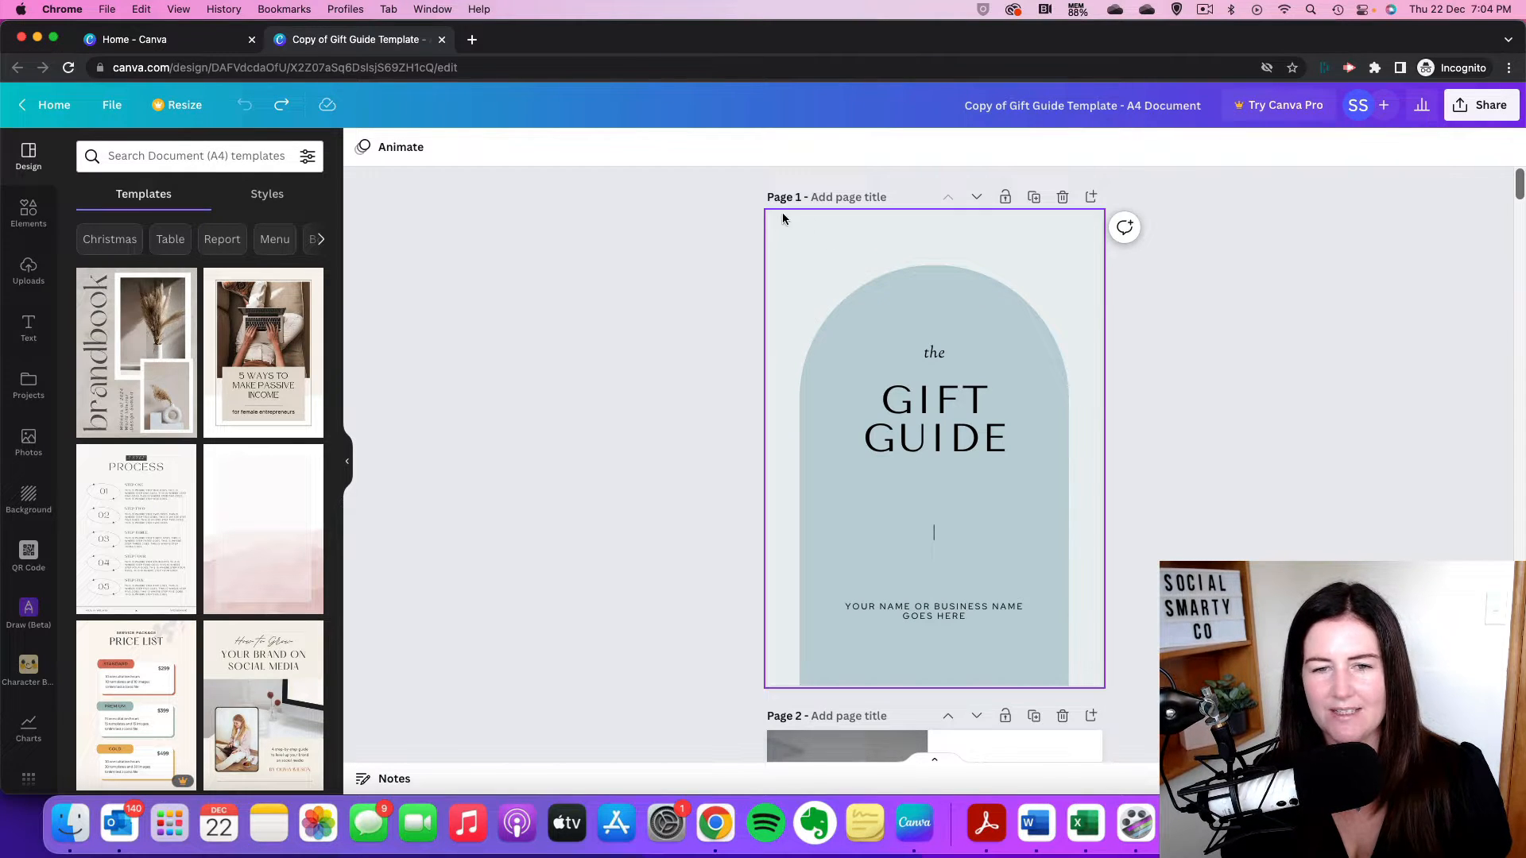
{"action": "mouse_move", "coordinate": [851, 241]}
{"action": "type", "text": "#1f577f"}
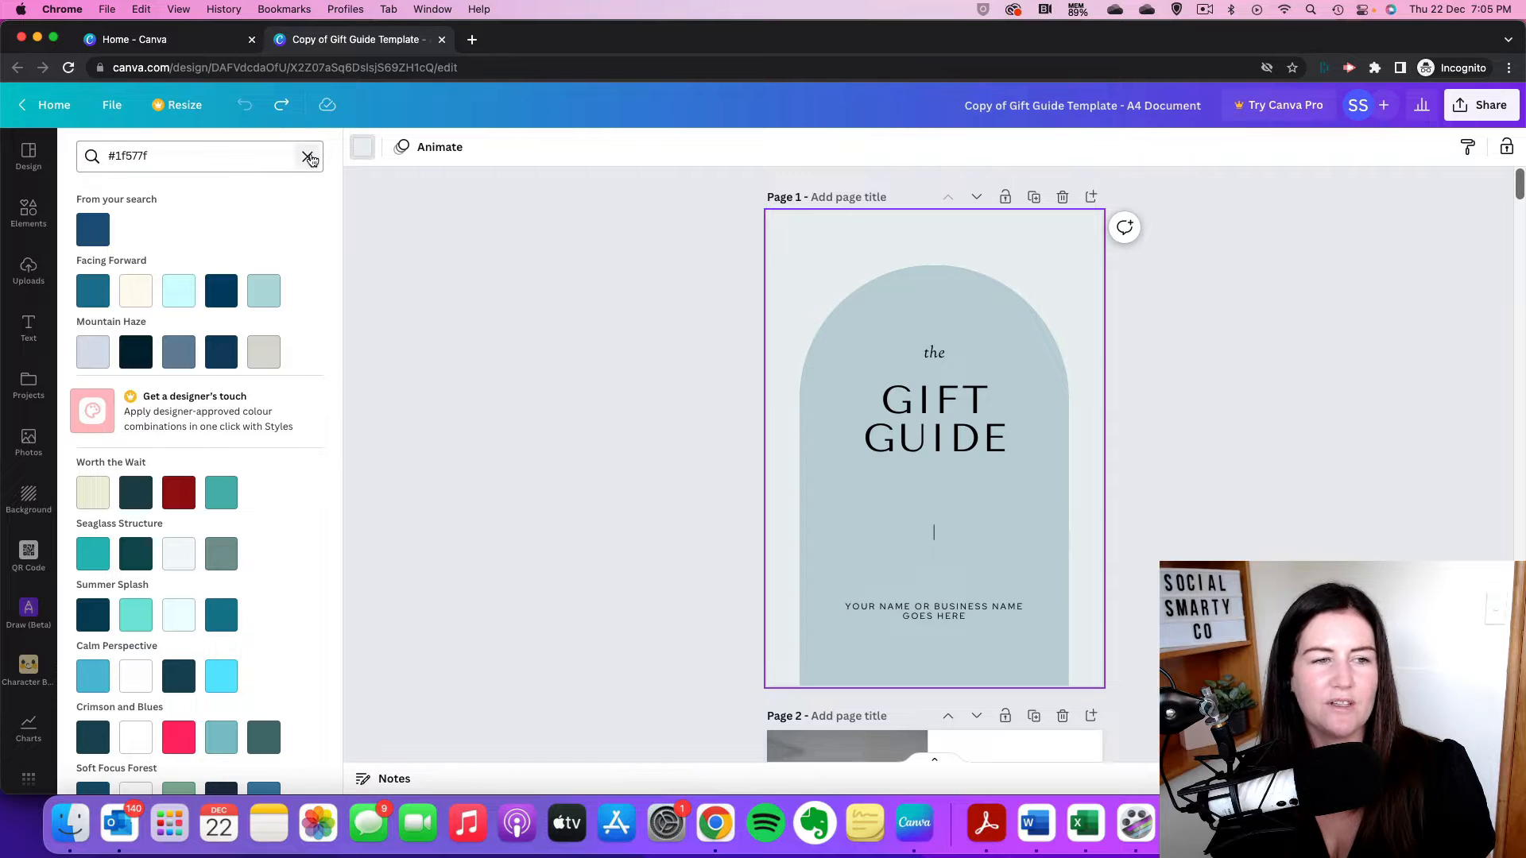
Step: Clear the old colour search and start typing a new colour code
{"action": "left_click", "coordinate": [309, 156]}
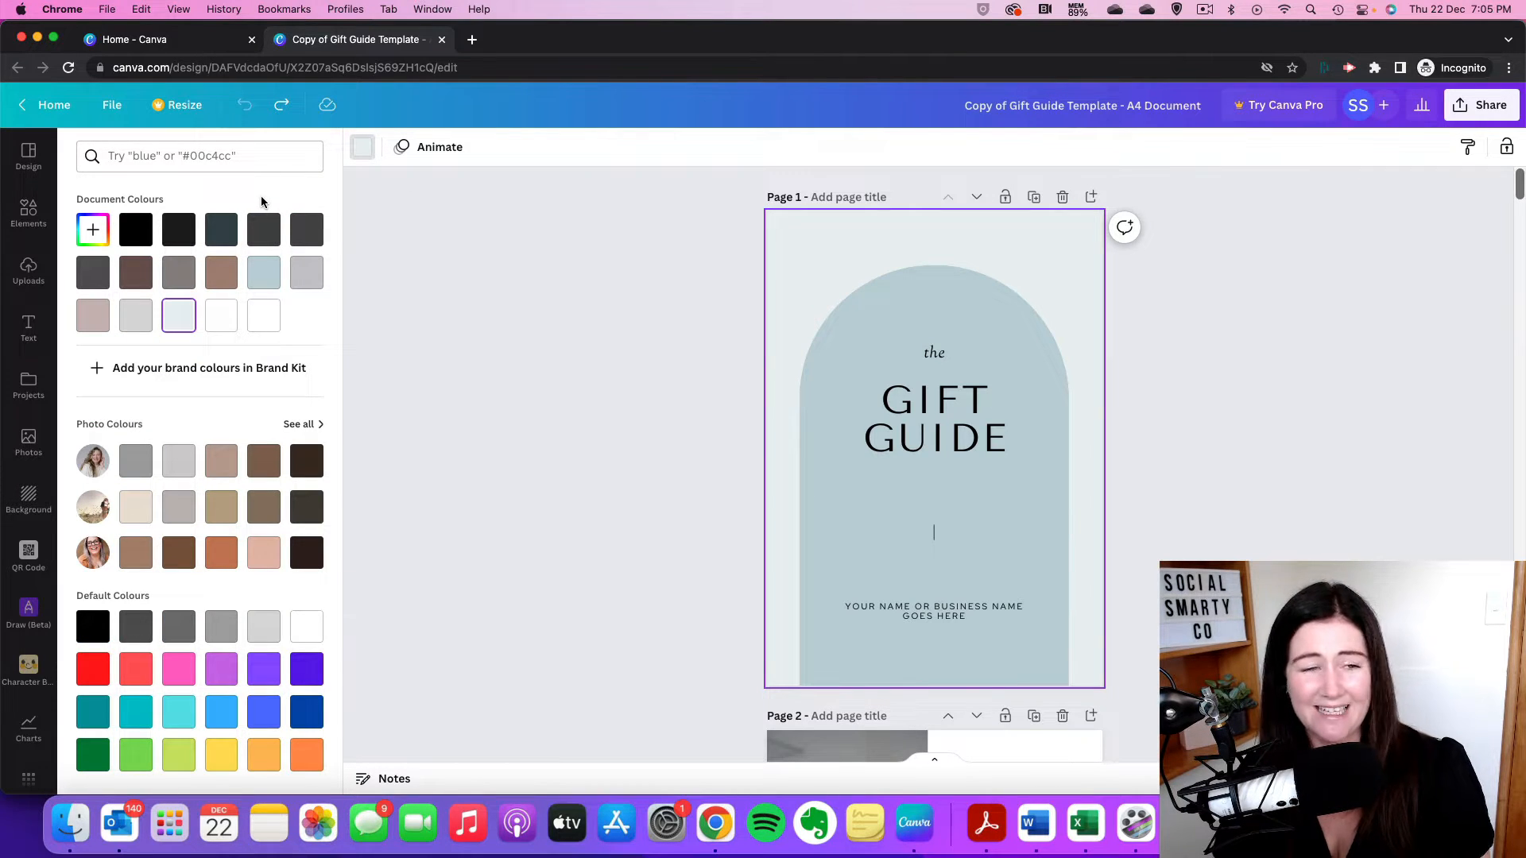
{"action": "mouse_move", "coordinate": [232, 555]}
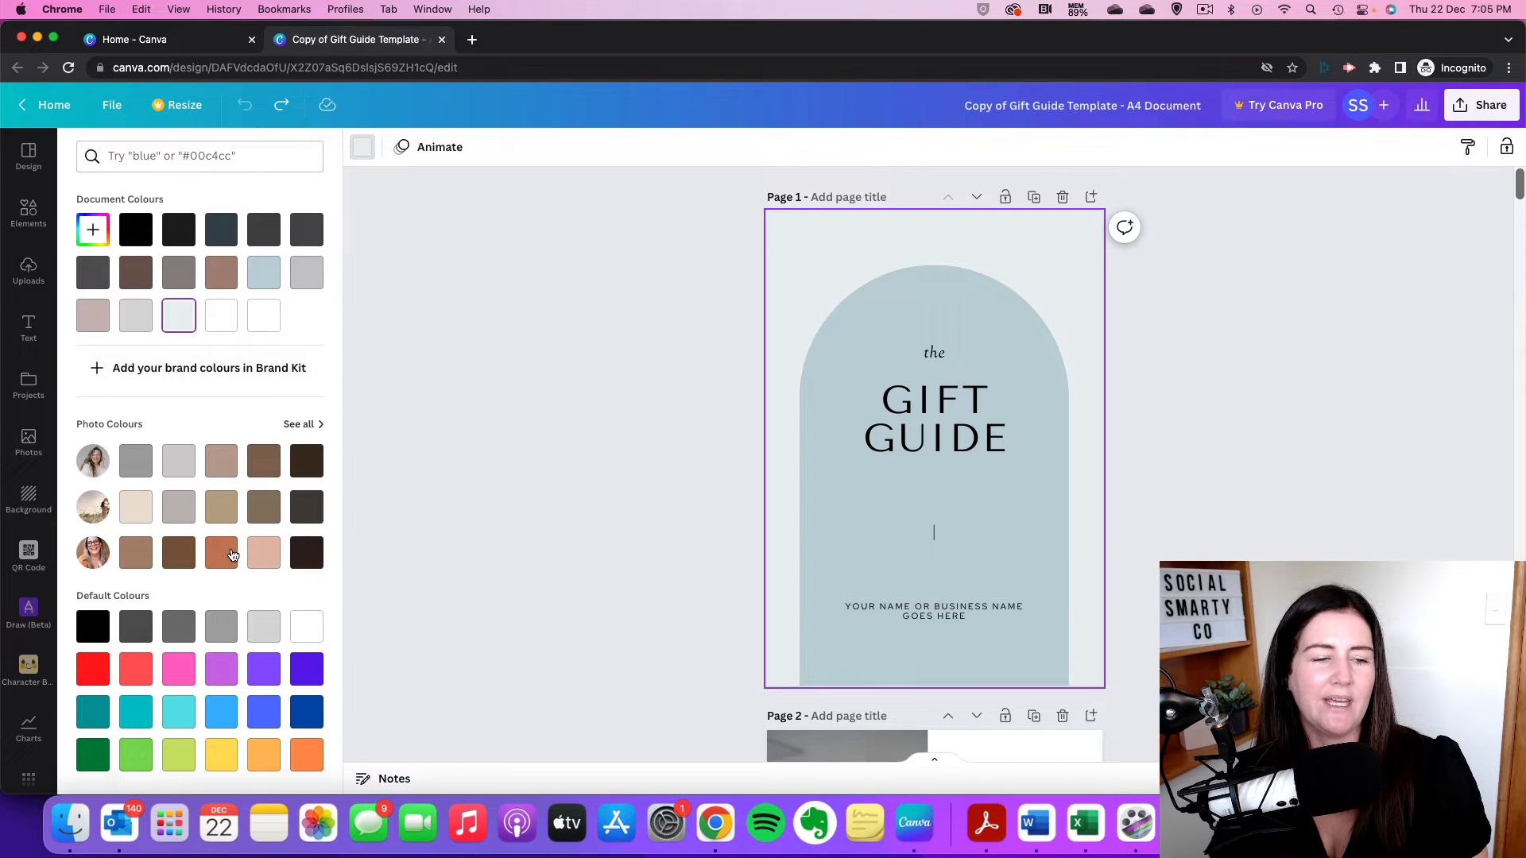
{"action": "mouse_move", "coordinate": [341, 264]}
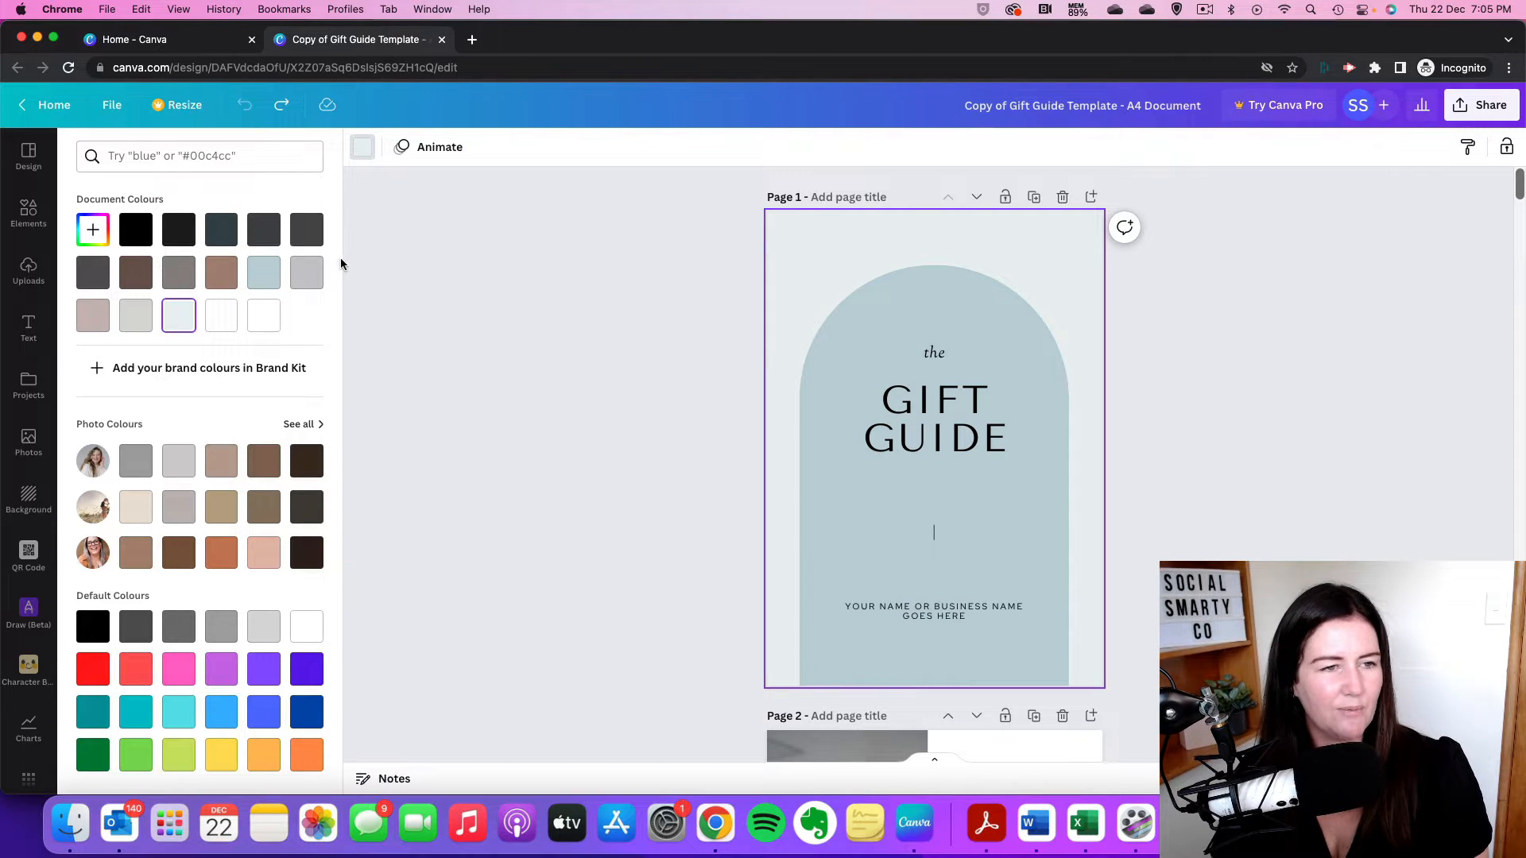
{"action": "type", "text": "bl"}
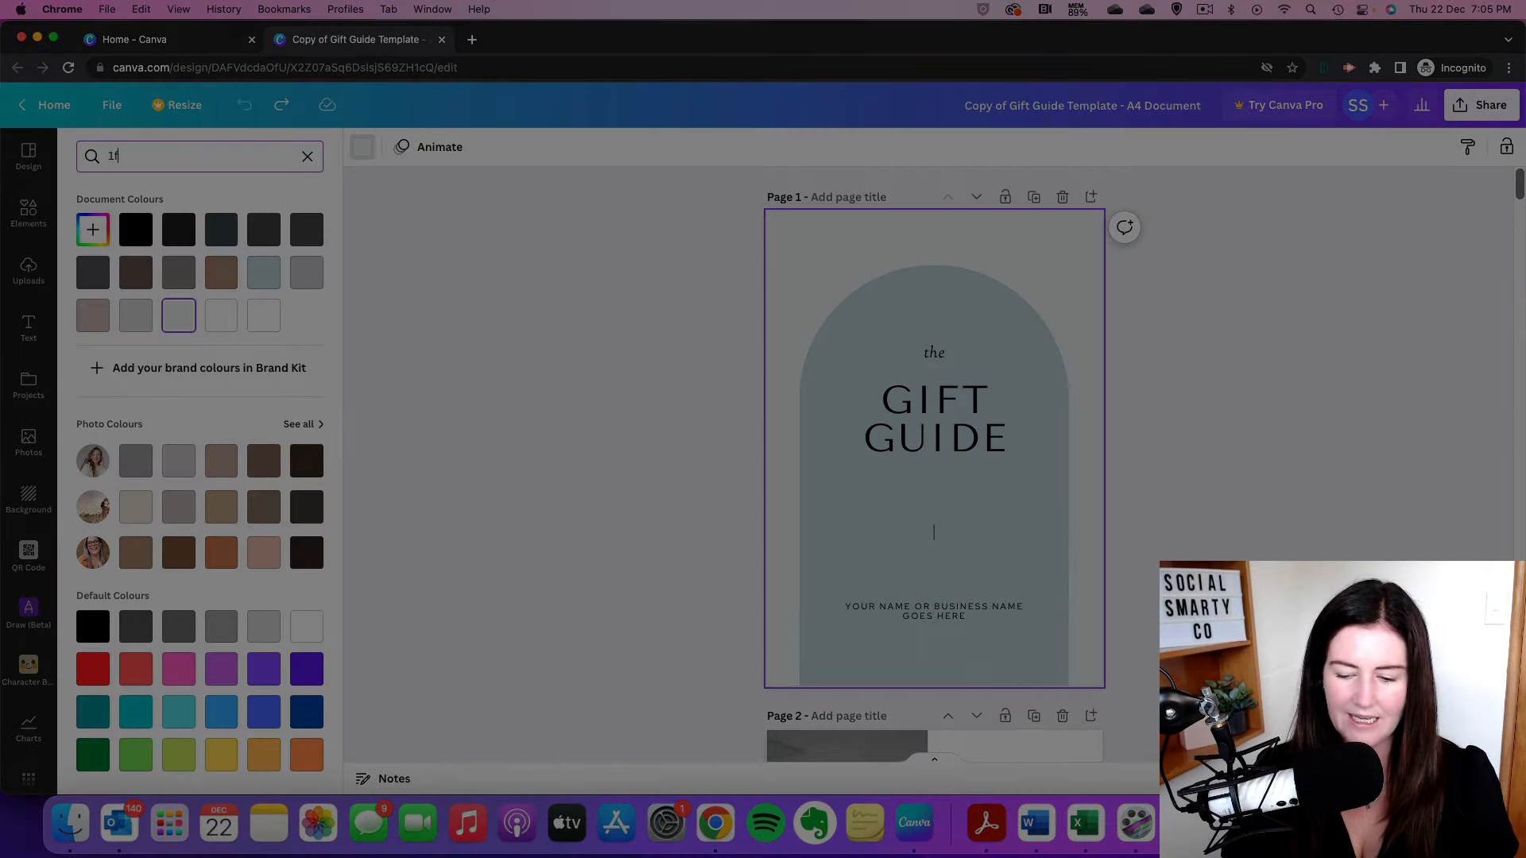
Step: Finish searching 1f577f and apply that dark blue swatch to page 1
{"action": "type", "text": "577f"}
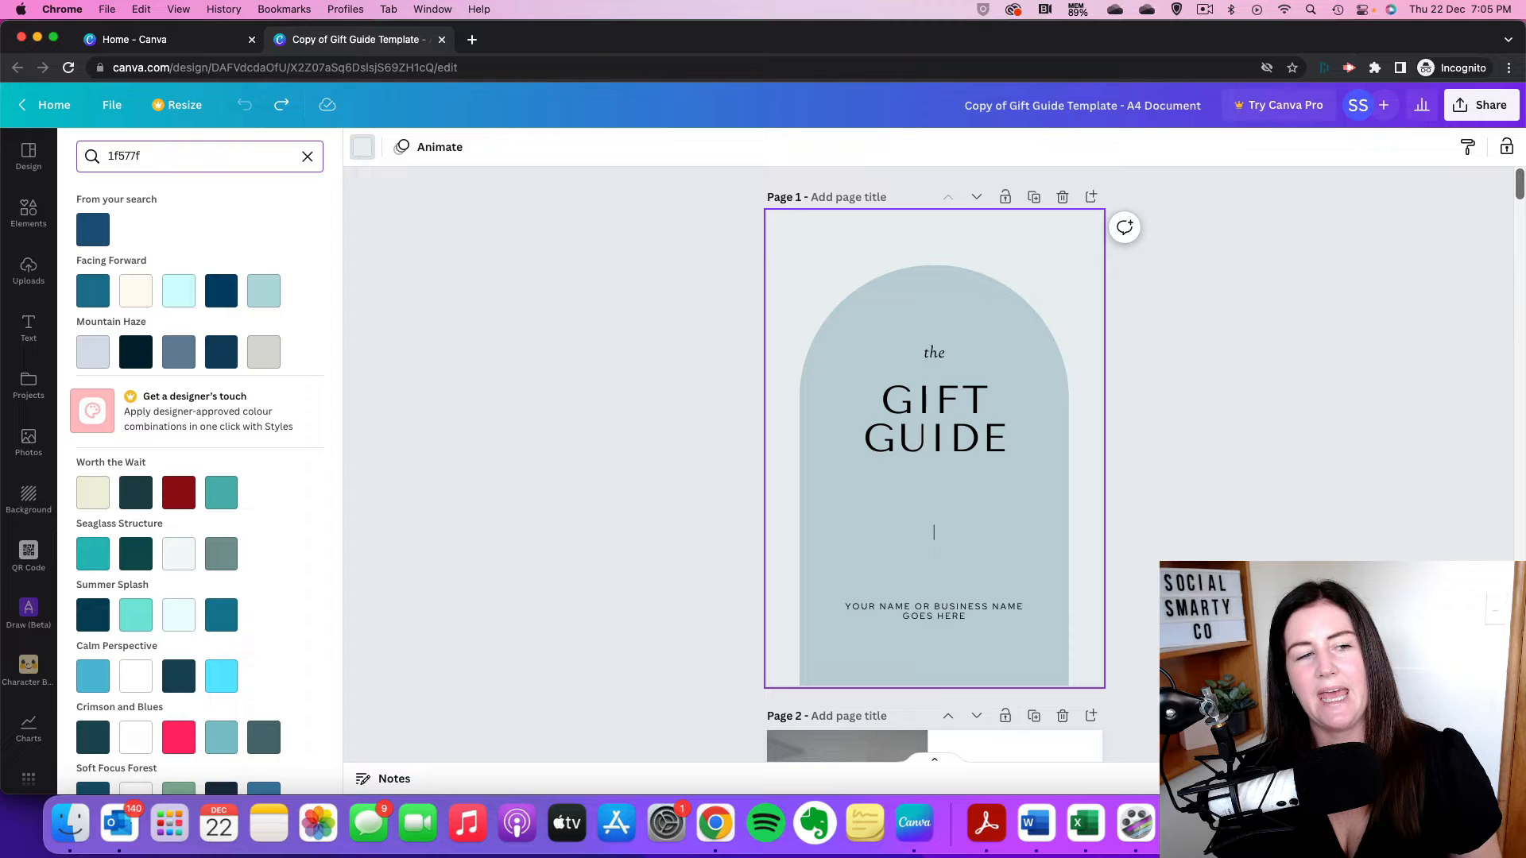
{"action": "left_click", "coordinate": [92, 230]}
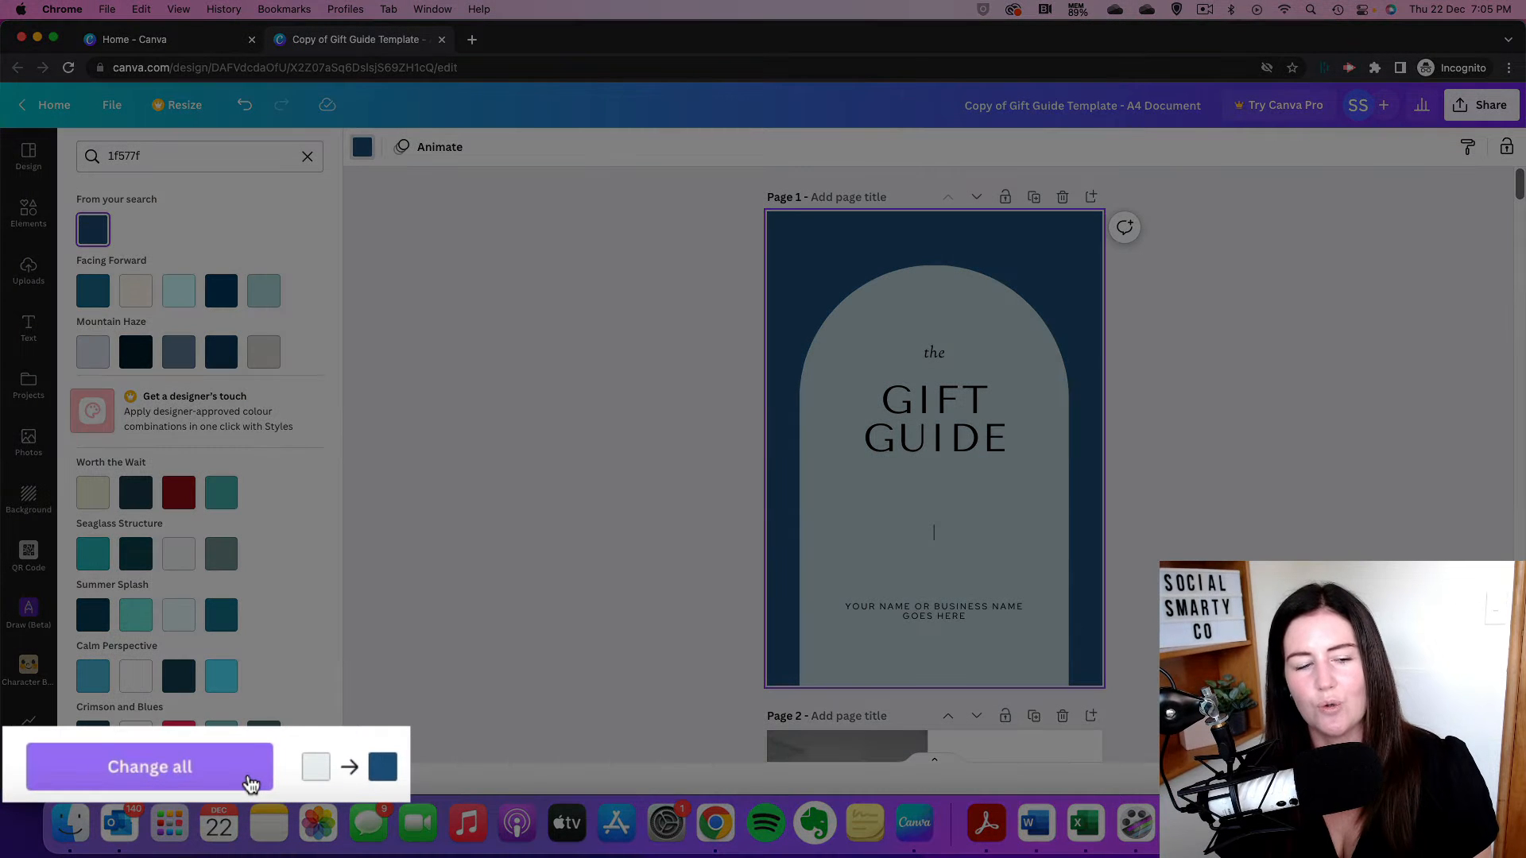
{"action": "mouse_move", "coordinate": [299, 680]}
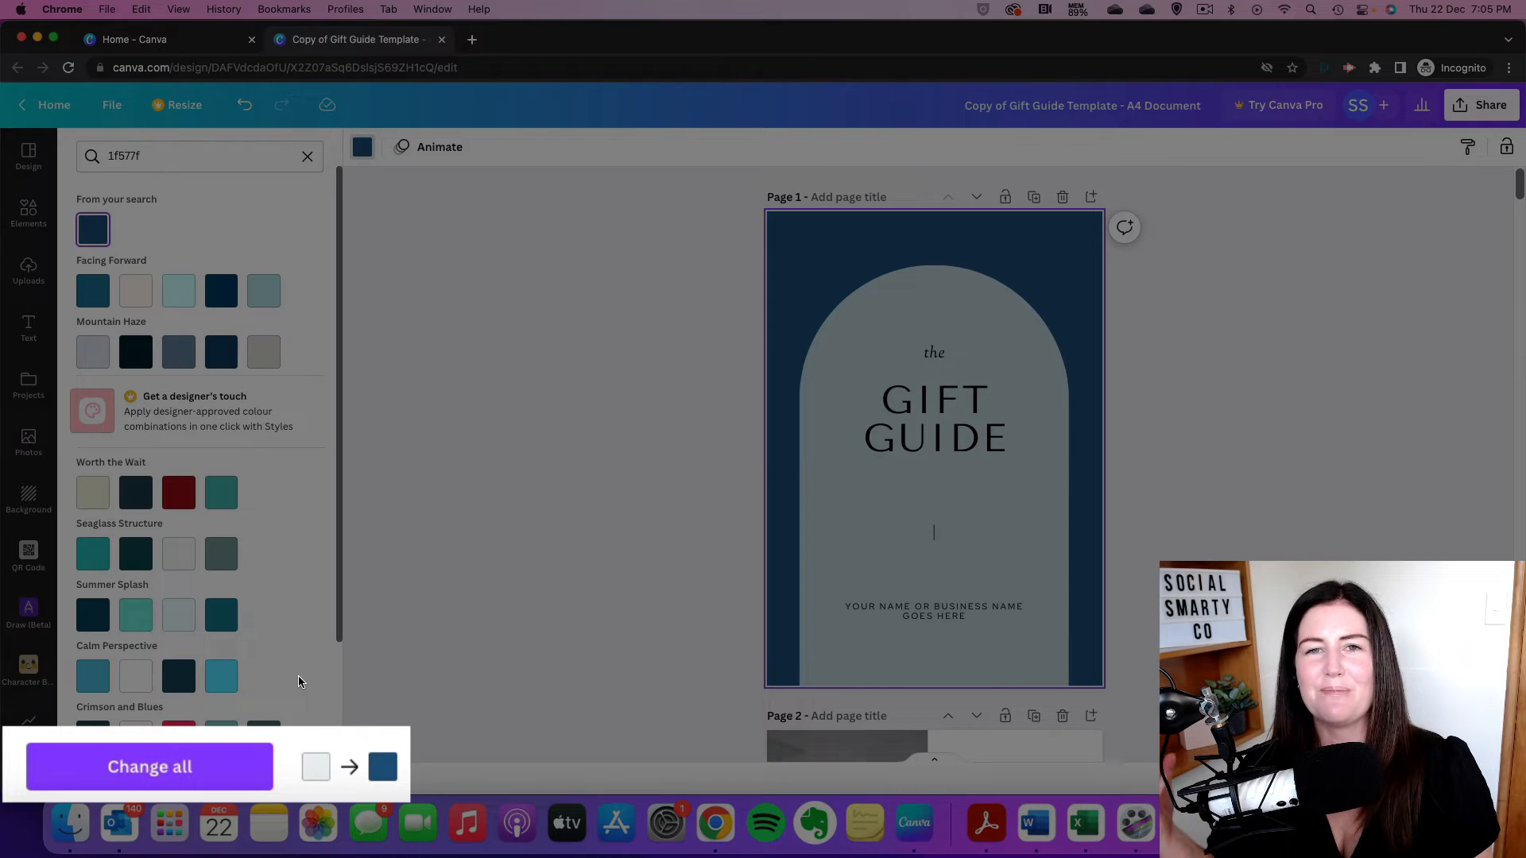
Step: Close the colour panel, keeping page 1's dark blue background
{"action": "left_click", "coordinate": [149, 766]}
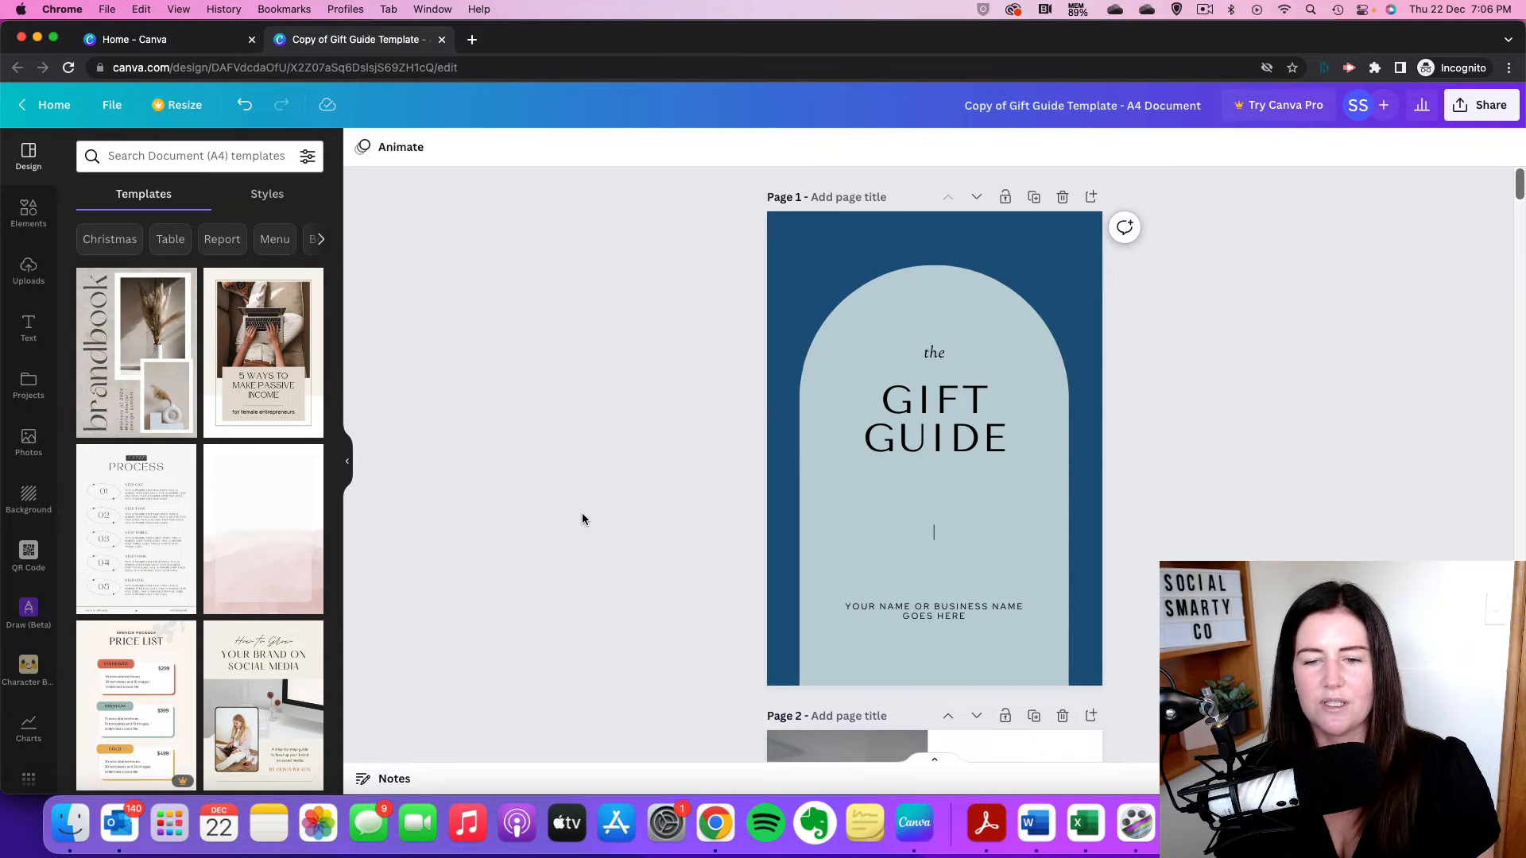
{"action": "left_click", "coordinate": [933, 438]}
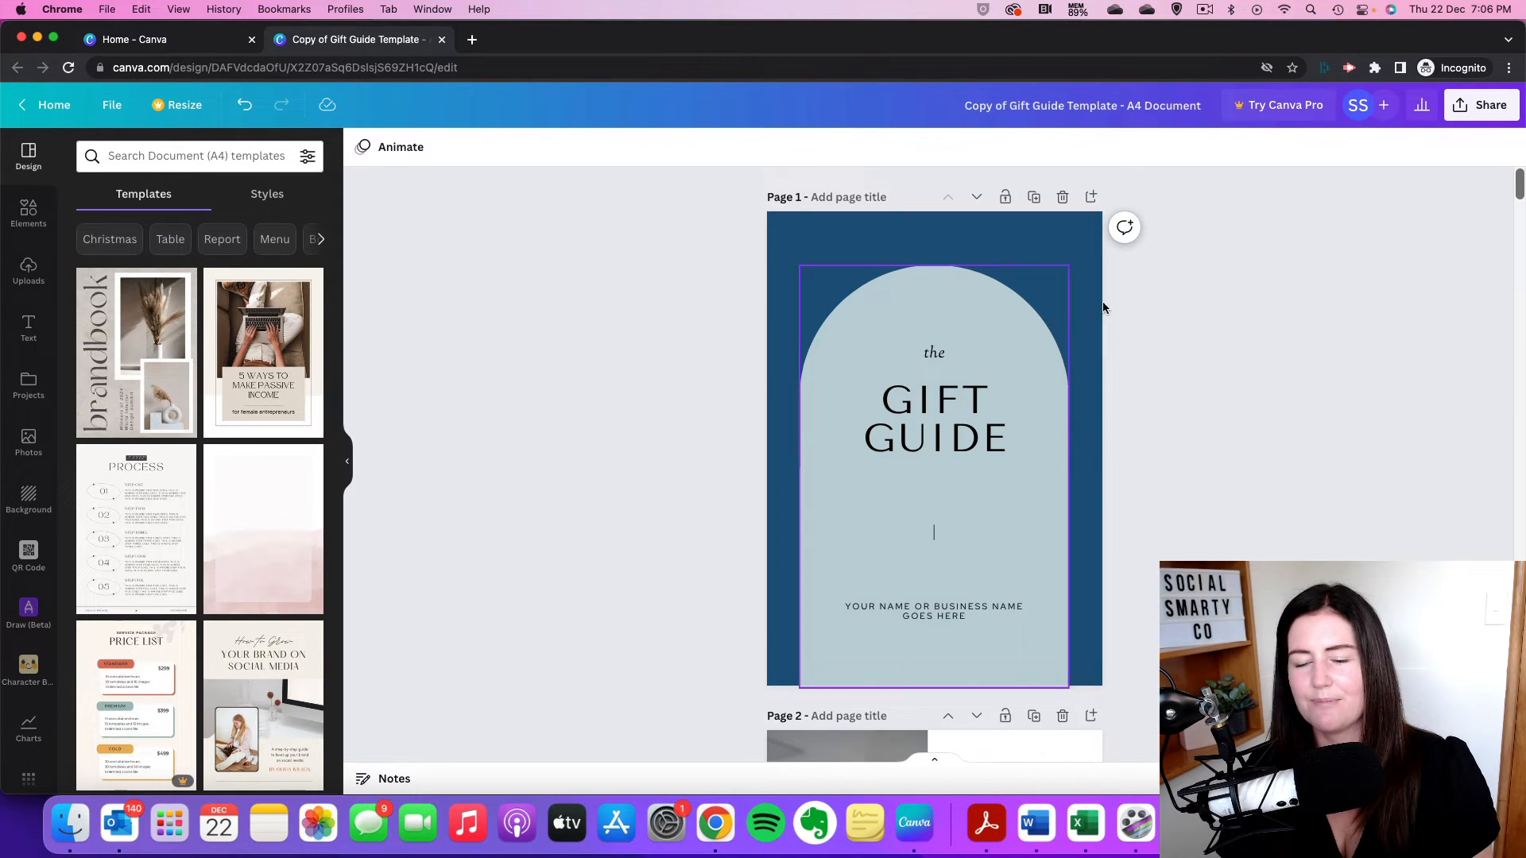
Step: Scroll to page 2, select its background, and open its colour choices
{"action": "scroll", "scroll_direction": "down", "scroll_amount": 3}
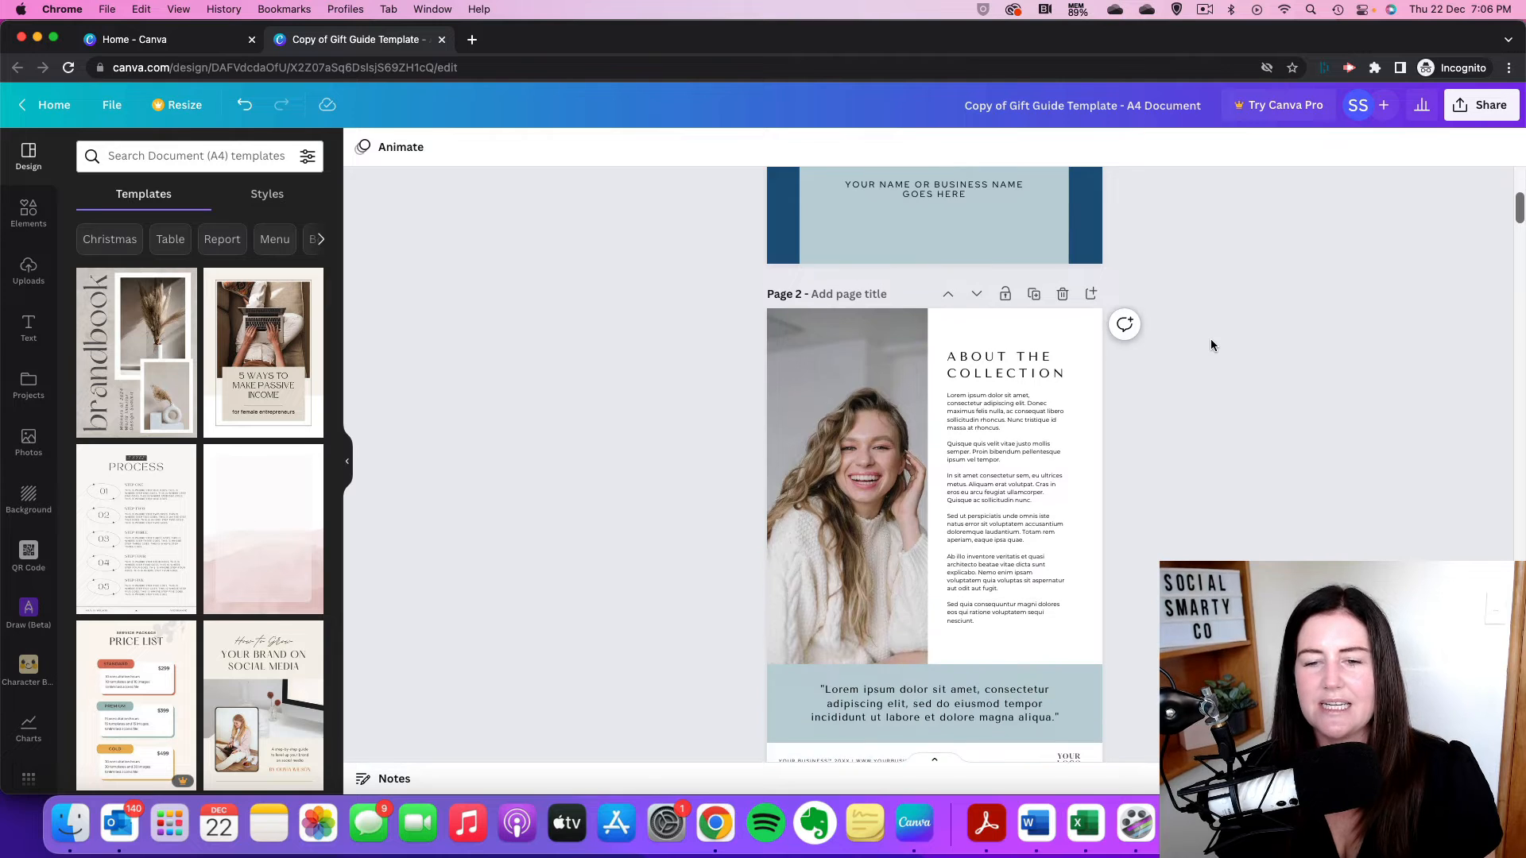
{"action": "scroll", "scroll_direction": "down", "scroll_amount": 3}
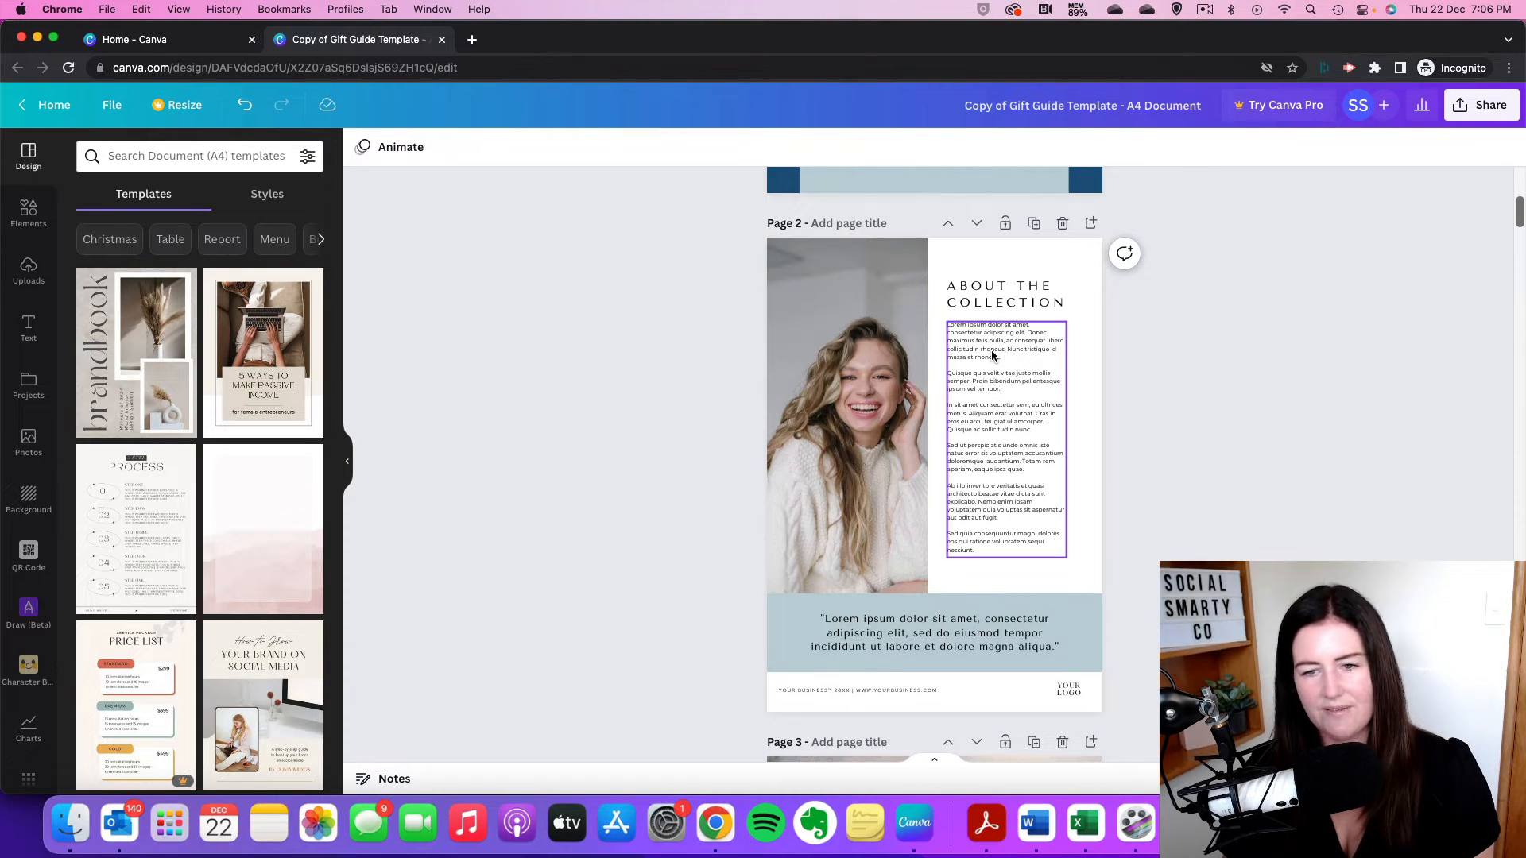
{"action": "left_click", "coordinate": [1087, 332]}
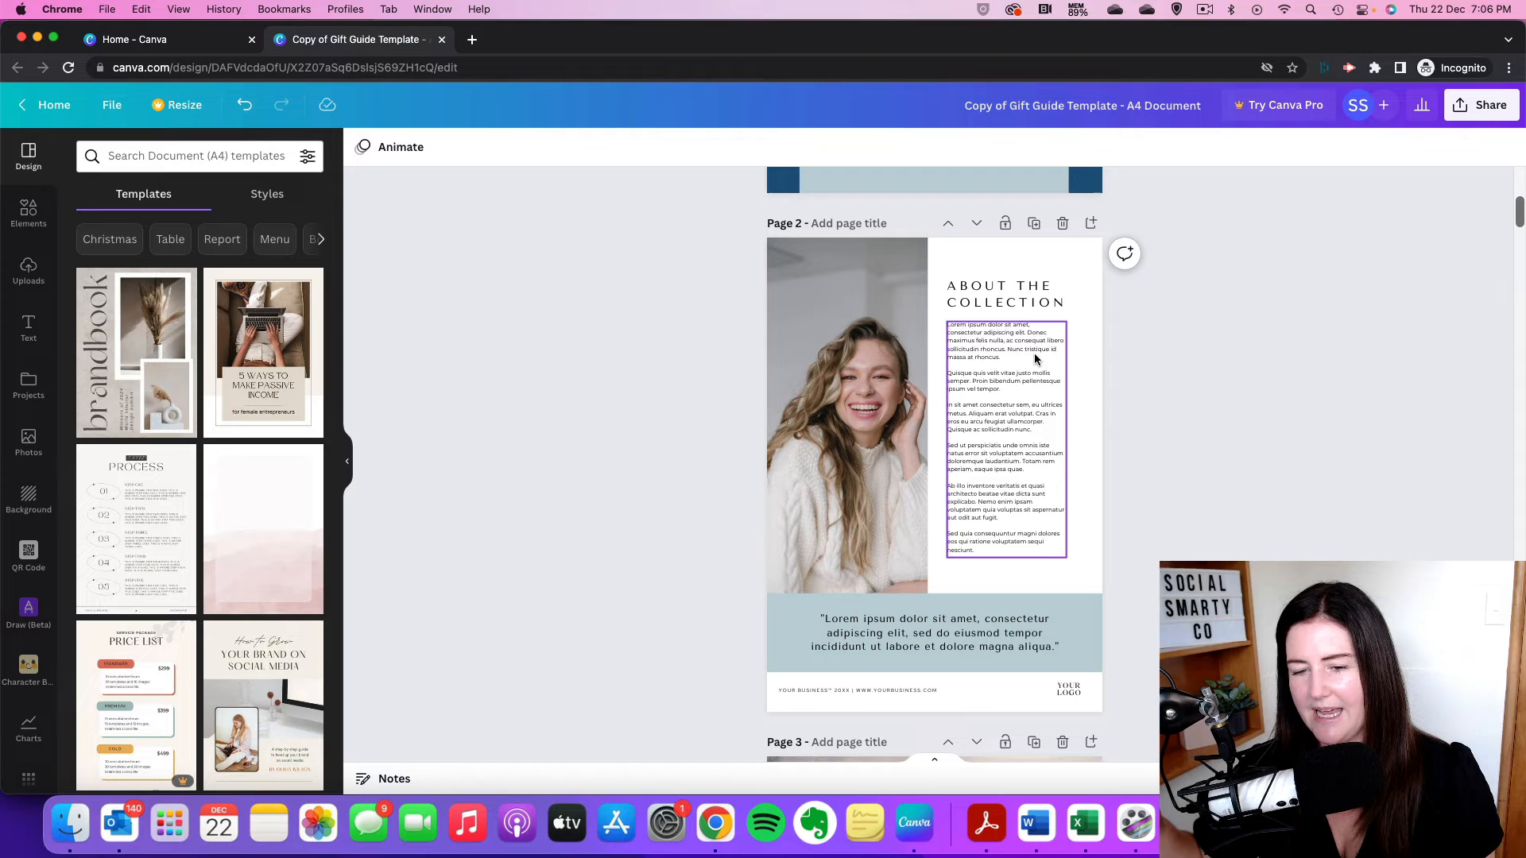
{"action": "left_click", "coordinate": [978, 596]}
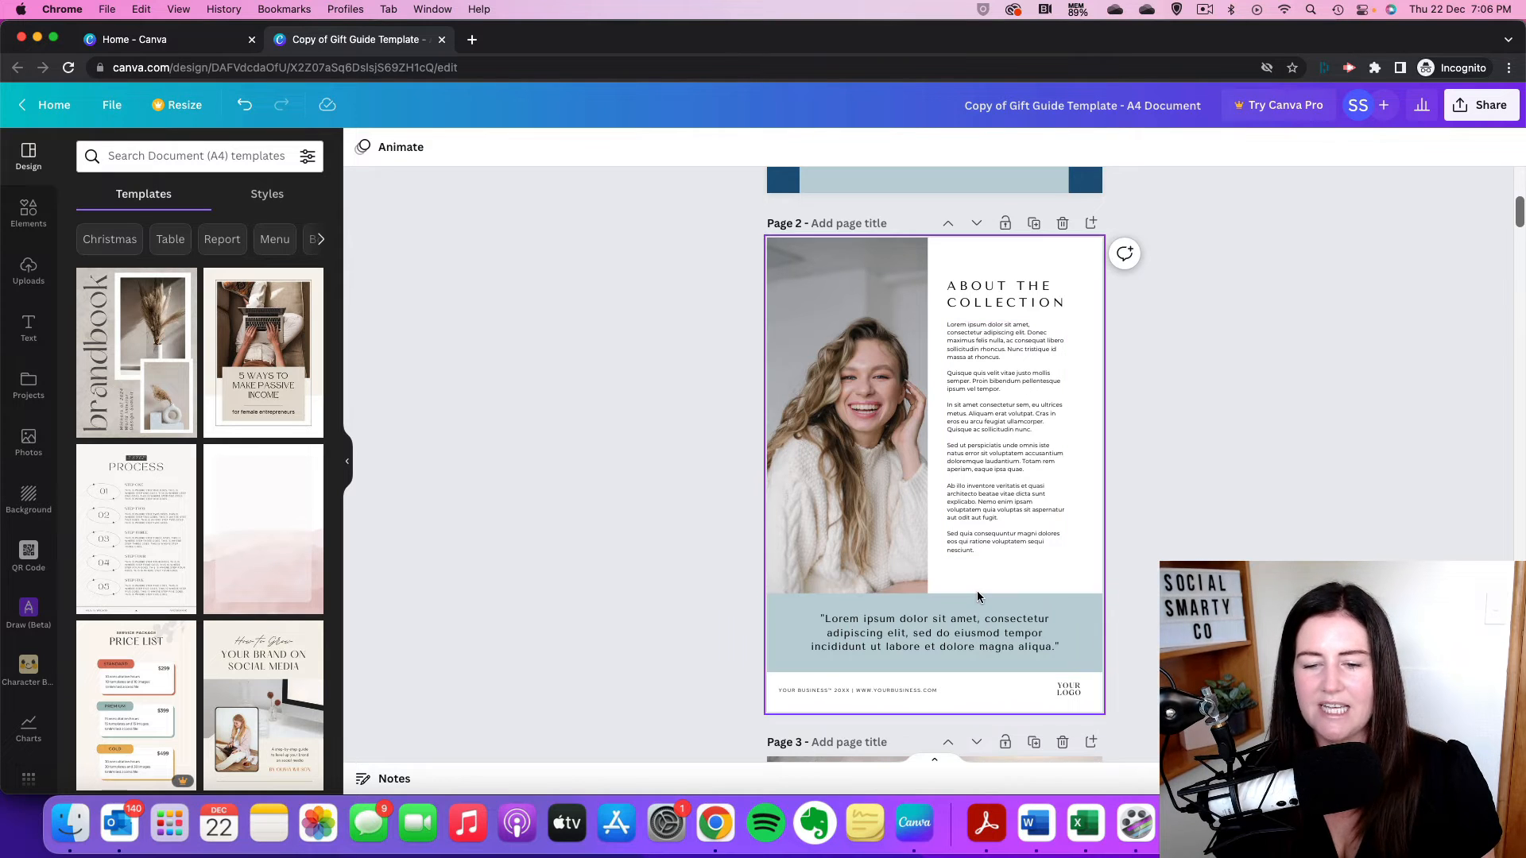
{"action": "left_click", "coordinate": [934, 633]}
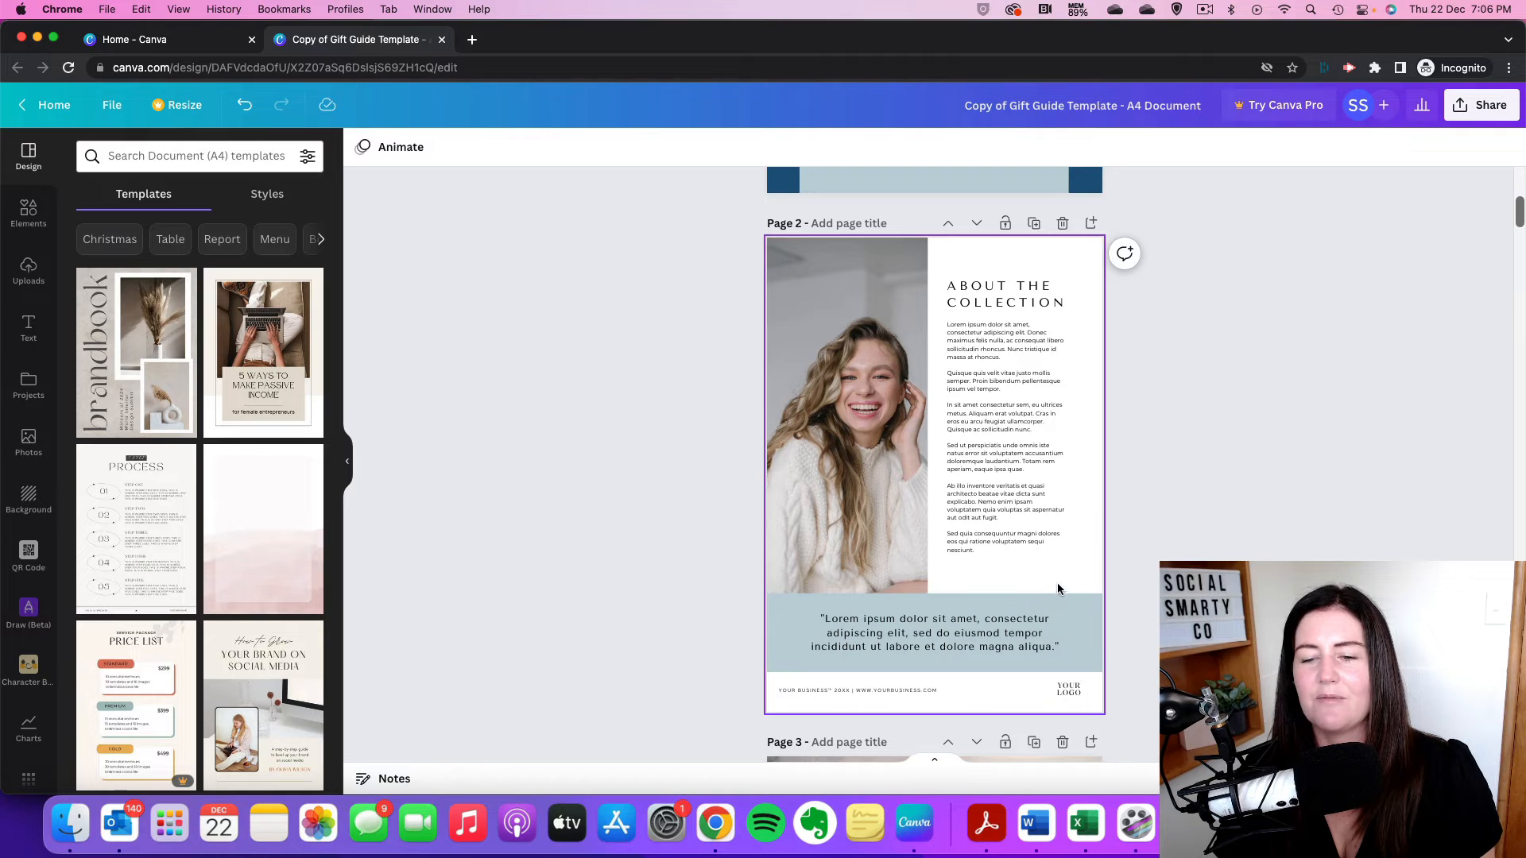
{"action": "mouse_move", "coordinate": [1066, 583]}
{"action": "type", "text": "1f577f"}
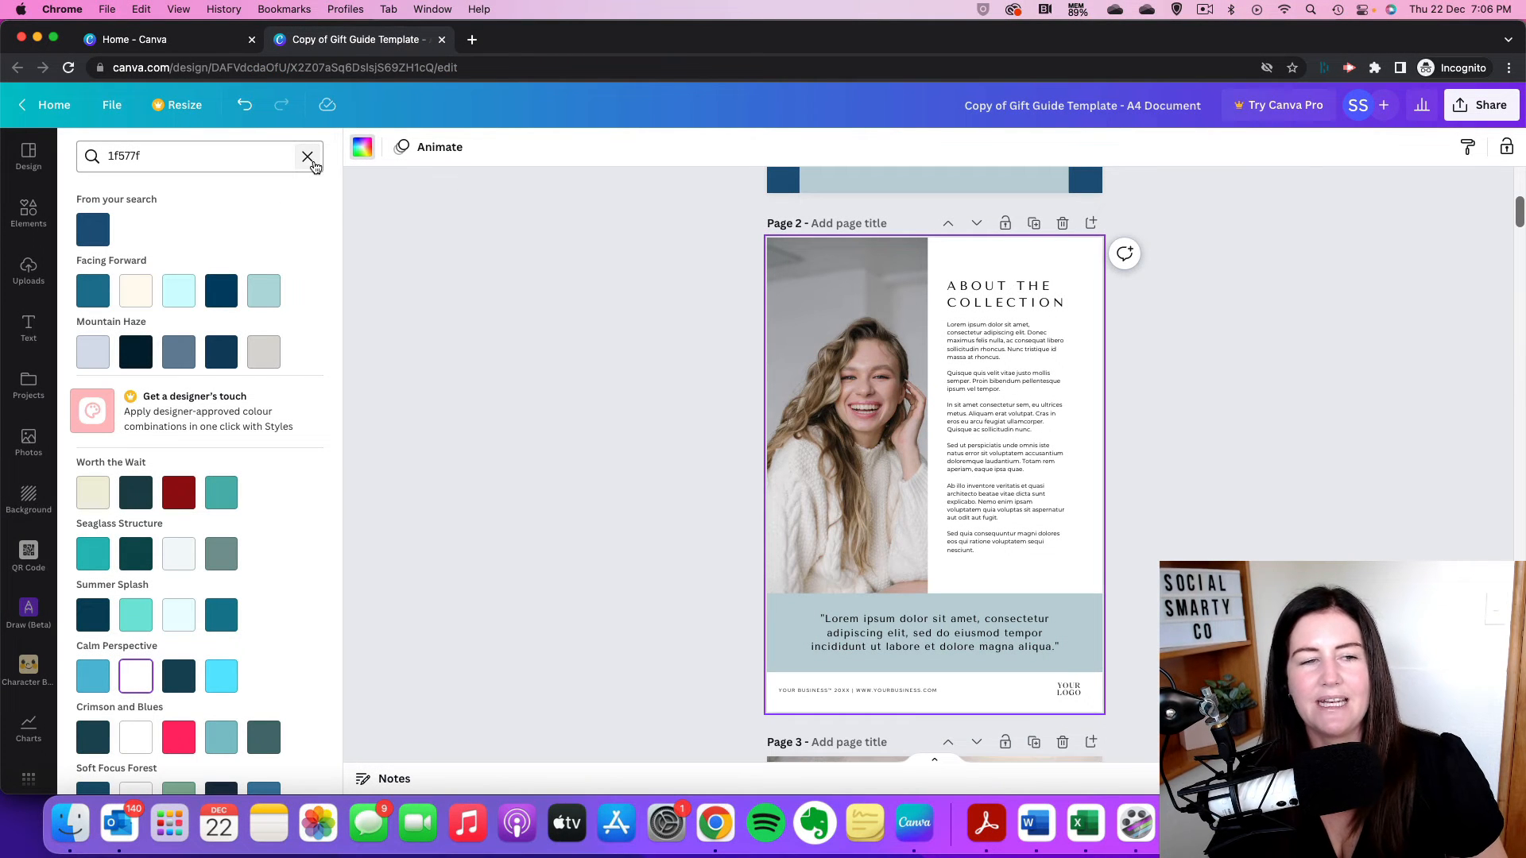
Step: Clear the colour search and apply the Document Colours dark blue 1f577f to page 2
{"action": "left_click", "coordinate": [307, 156]}
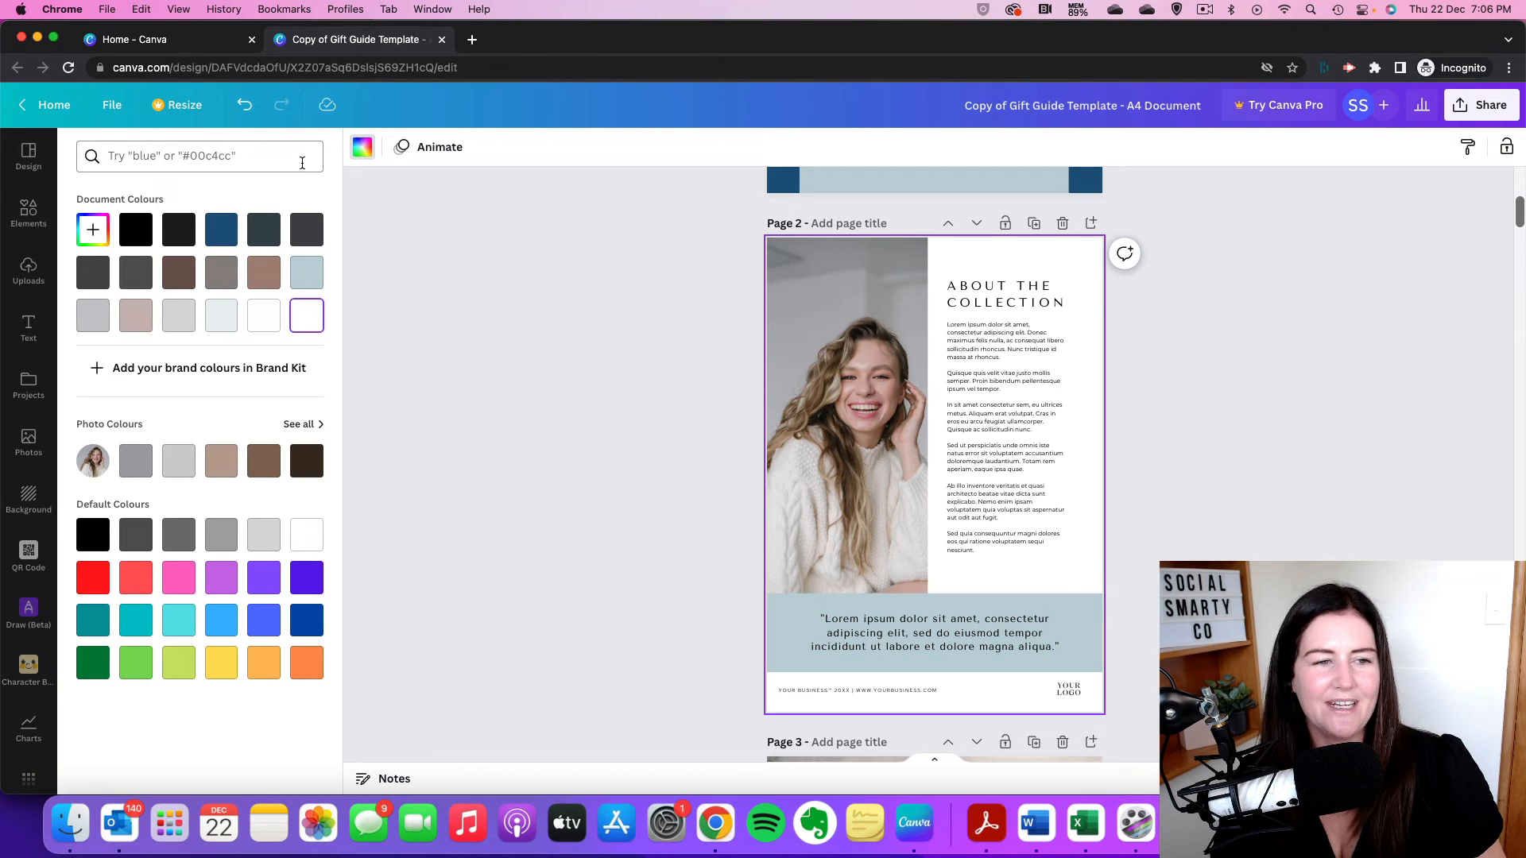
{"action": "left_click", "coordinate": [220, 230]}
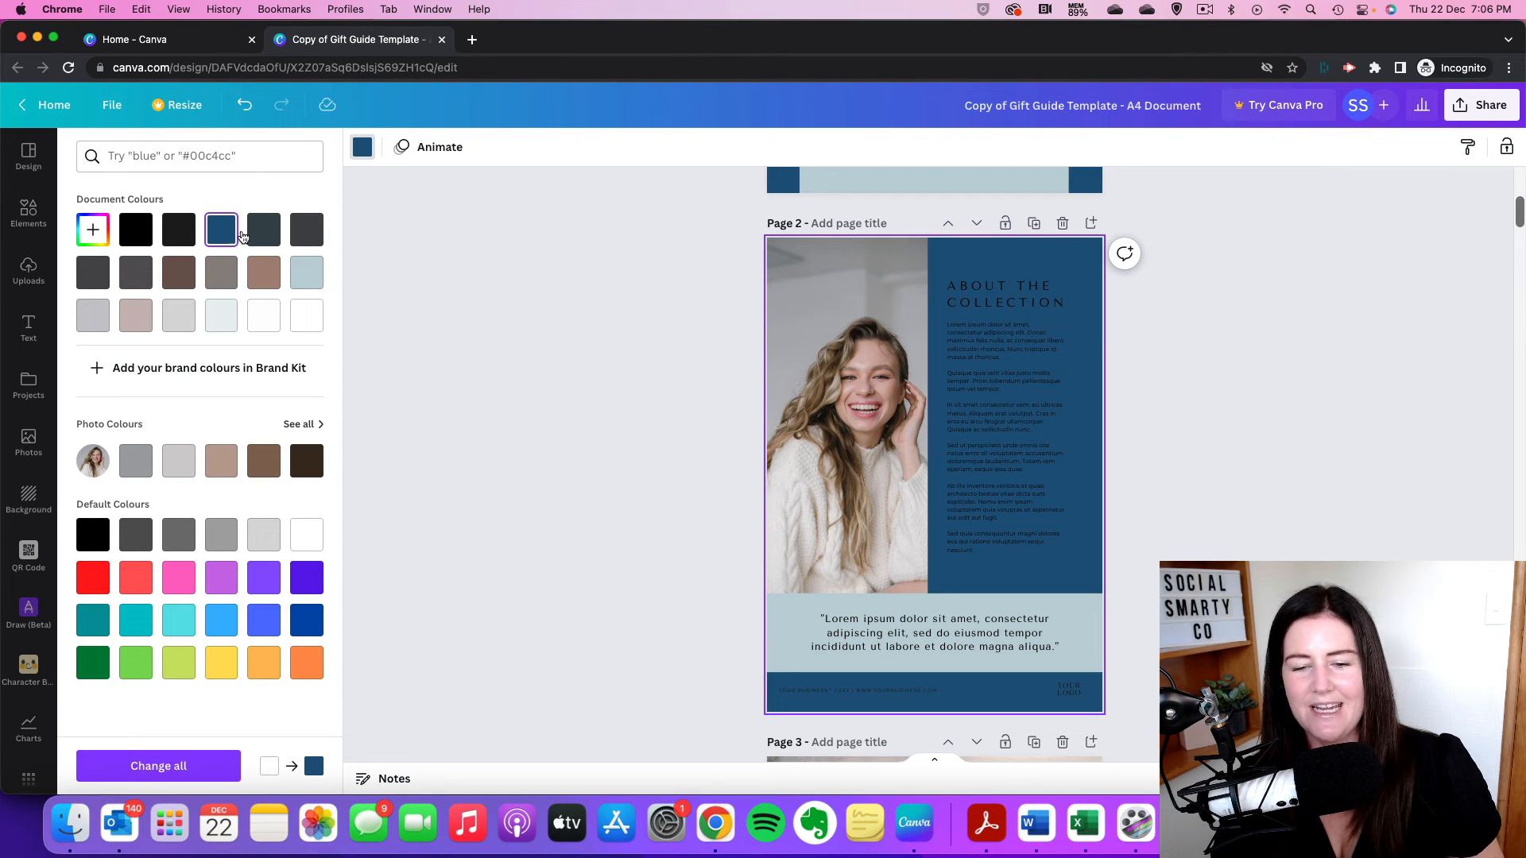
{"action": "left_click", "coordinate": [844, 419]}
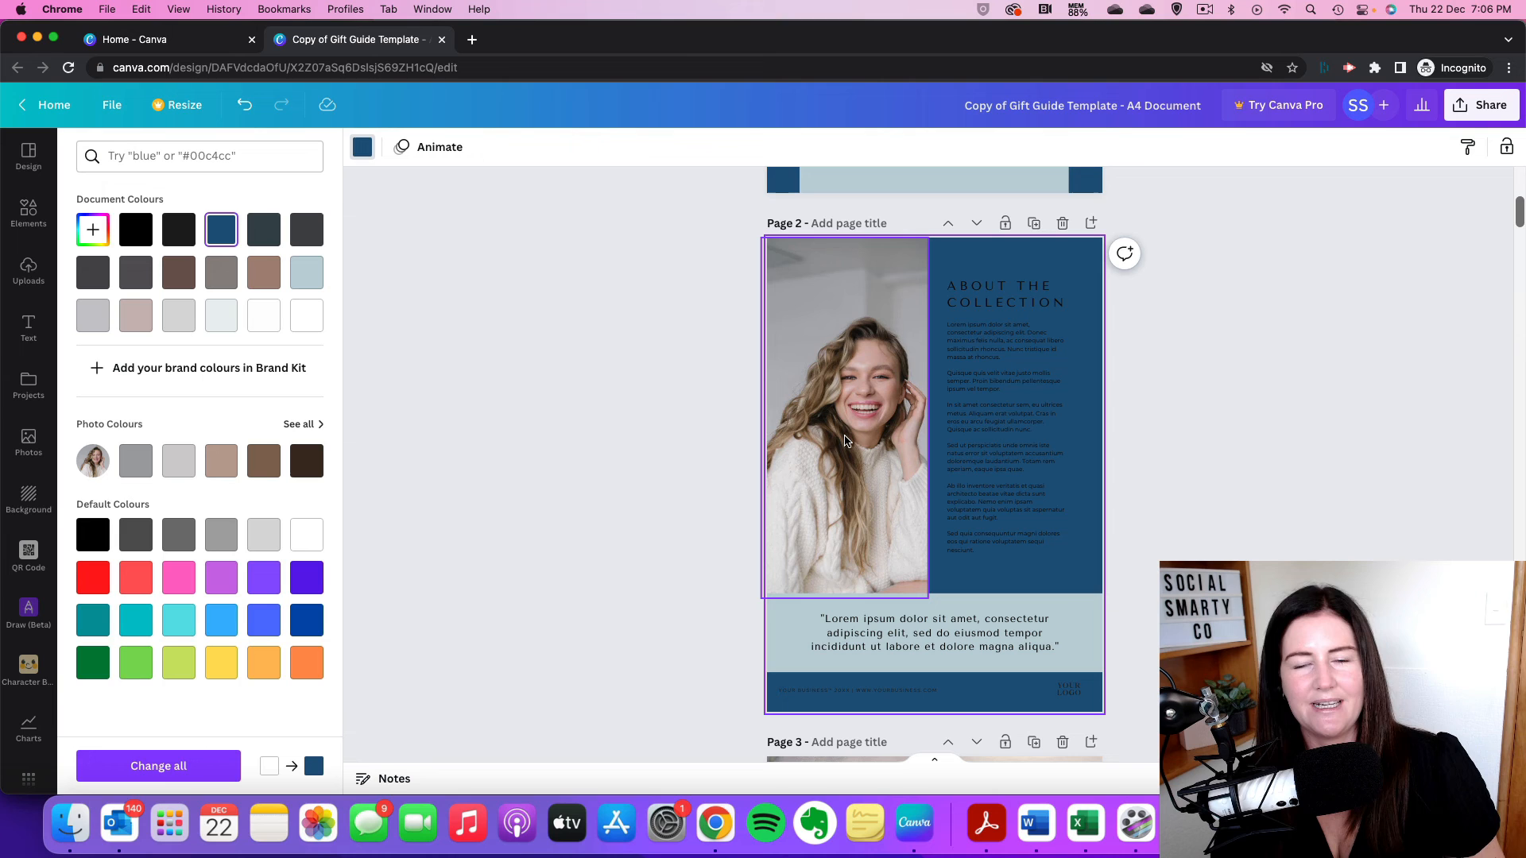
{"action": "mouse_move", "coordinate": [832, 446]}
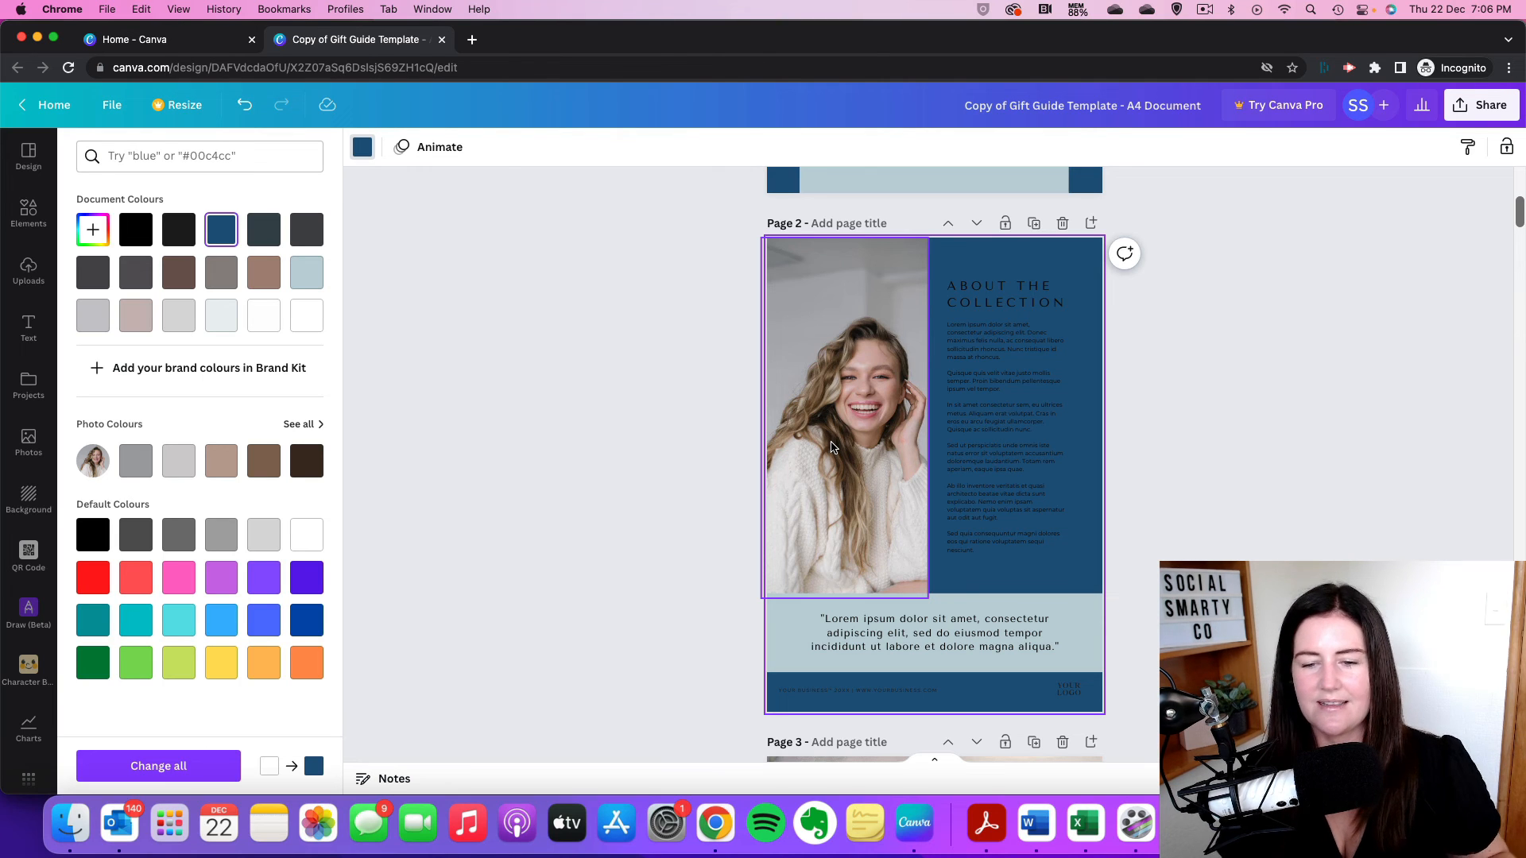